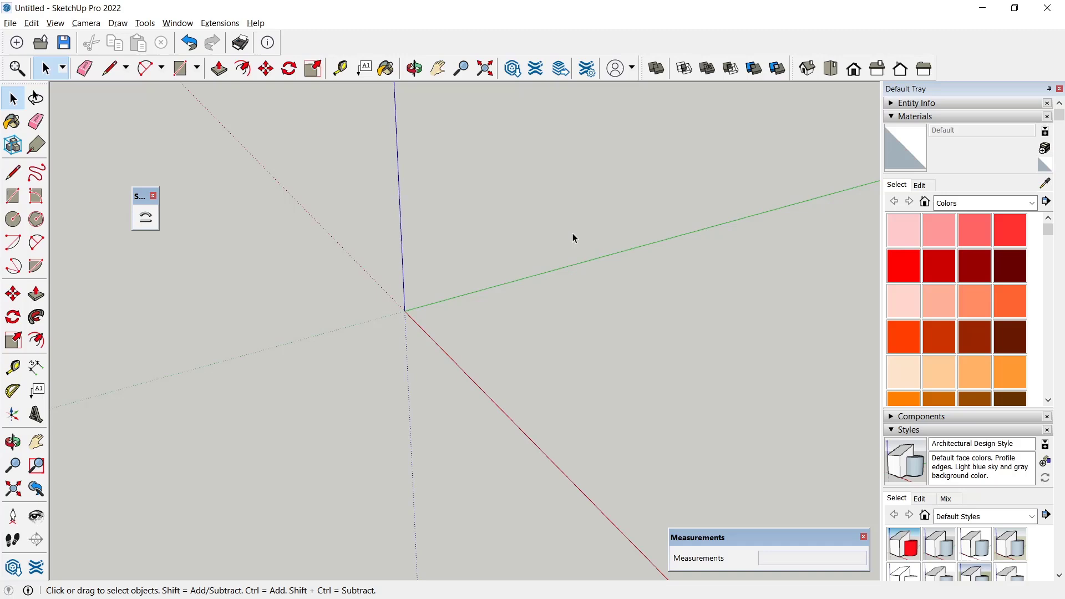
mouse_move(168, 228)
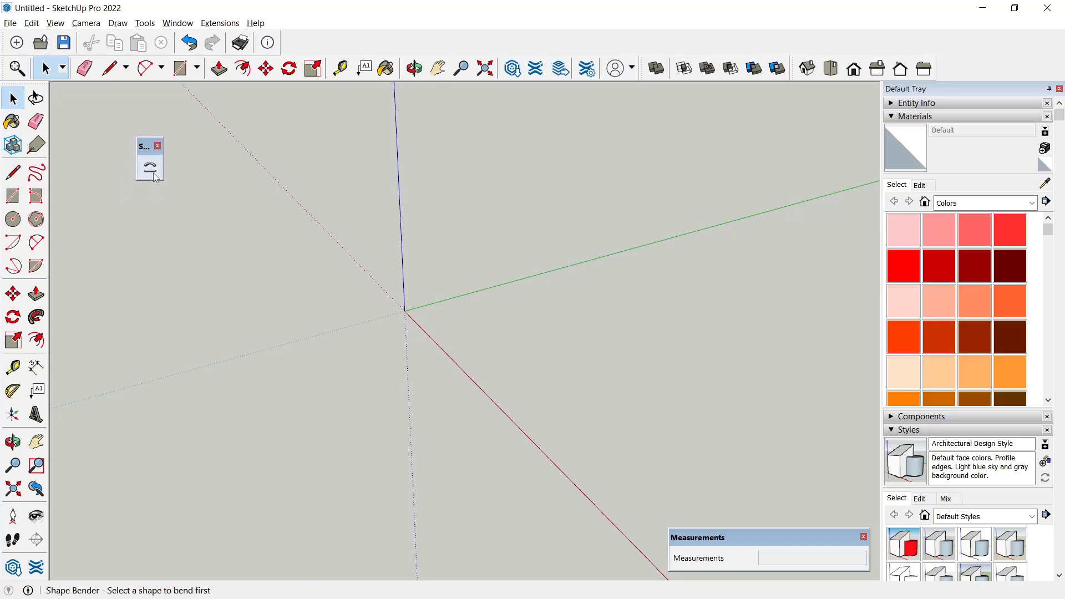
mouse_move(143, 175)
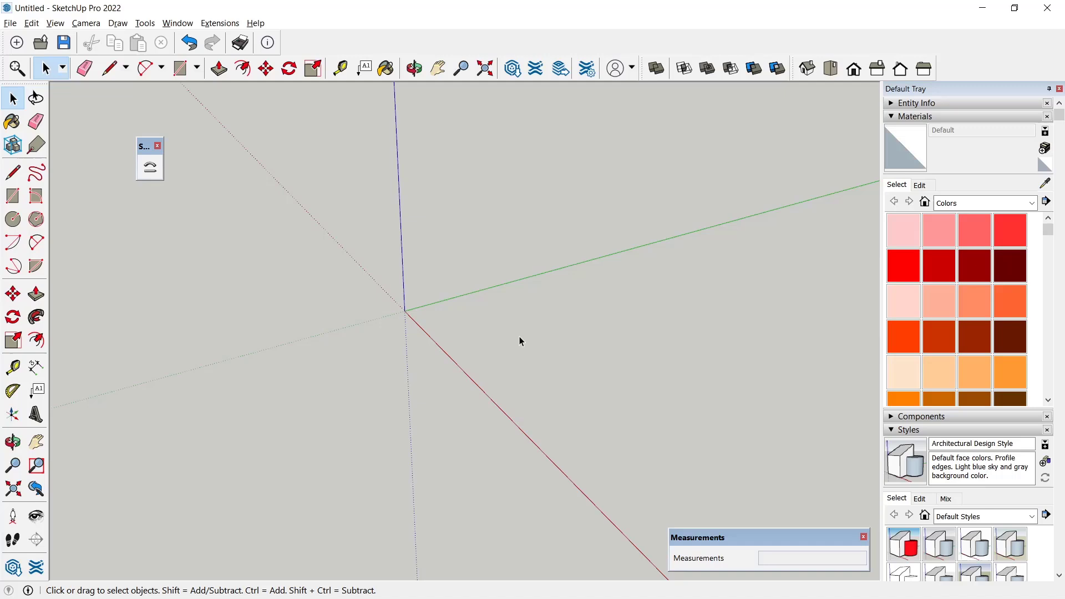
Draw a 4451 mm by 313 mm rectangle on the ground and pull it up into a thick slab
left_click(12, 195)
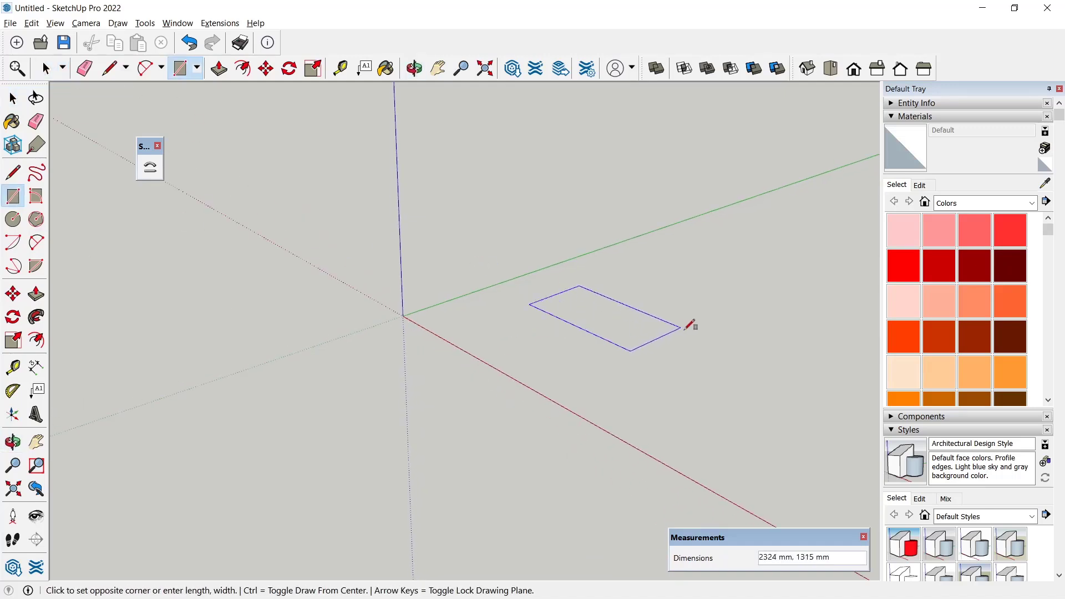
mouse_move(768, 394)
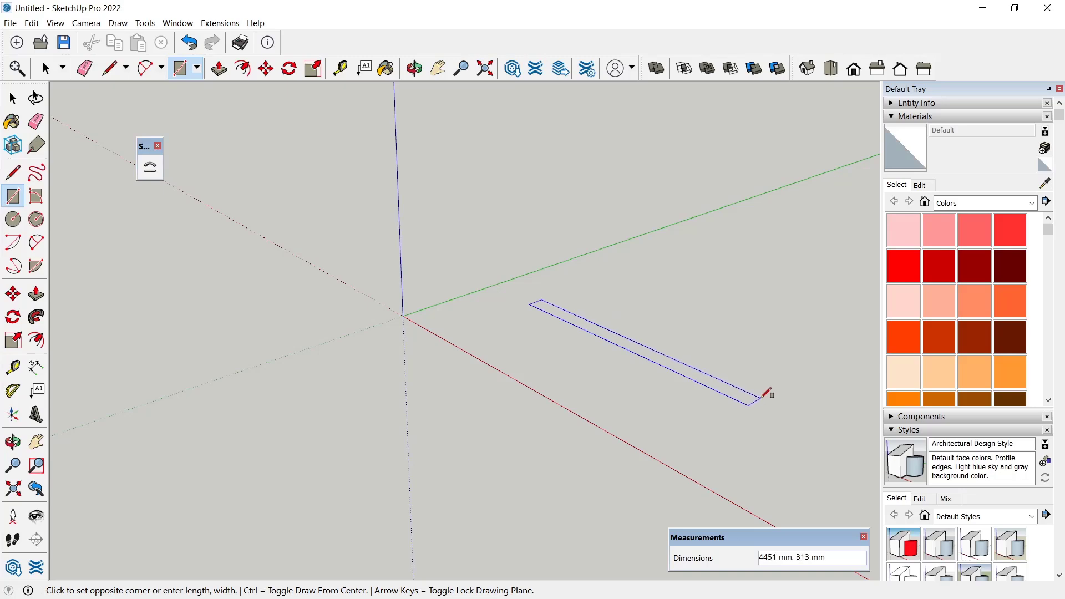
left_click(218, 68)
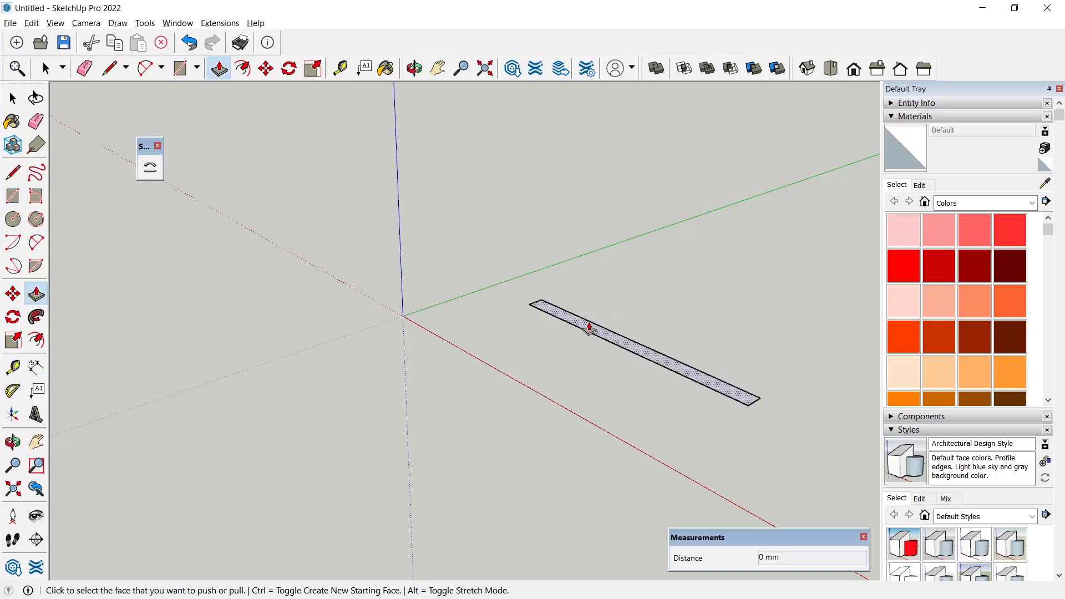
left_click_drag(589, 328, 564, 247)
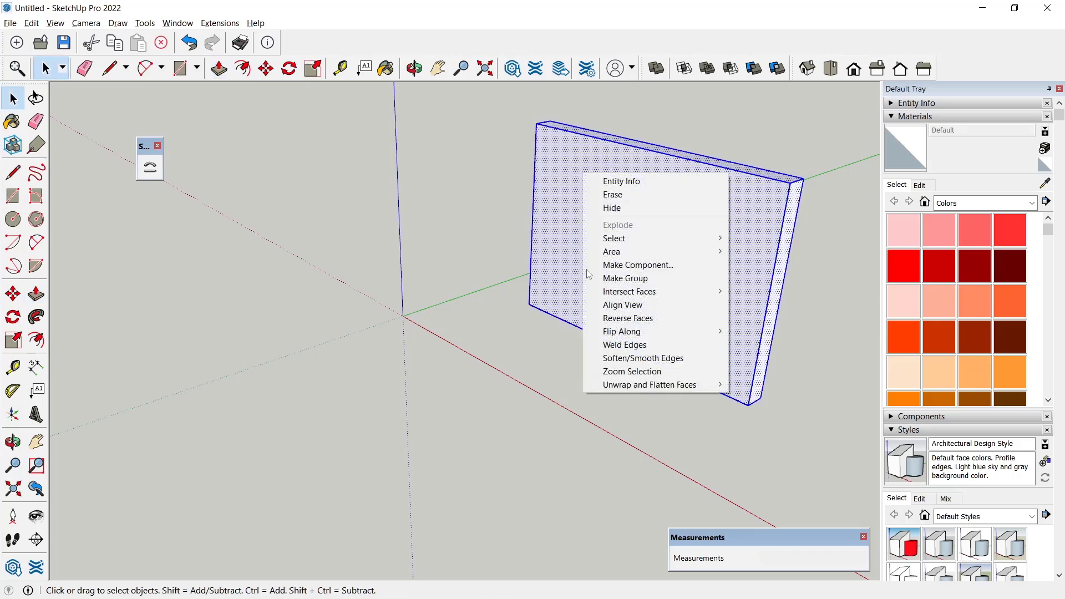
mouse_move(625, 278)
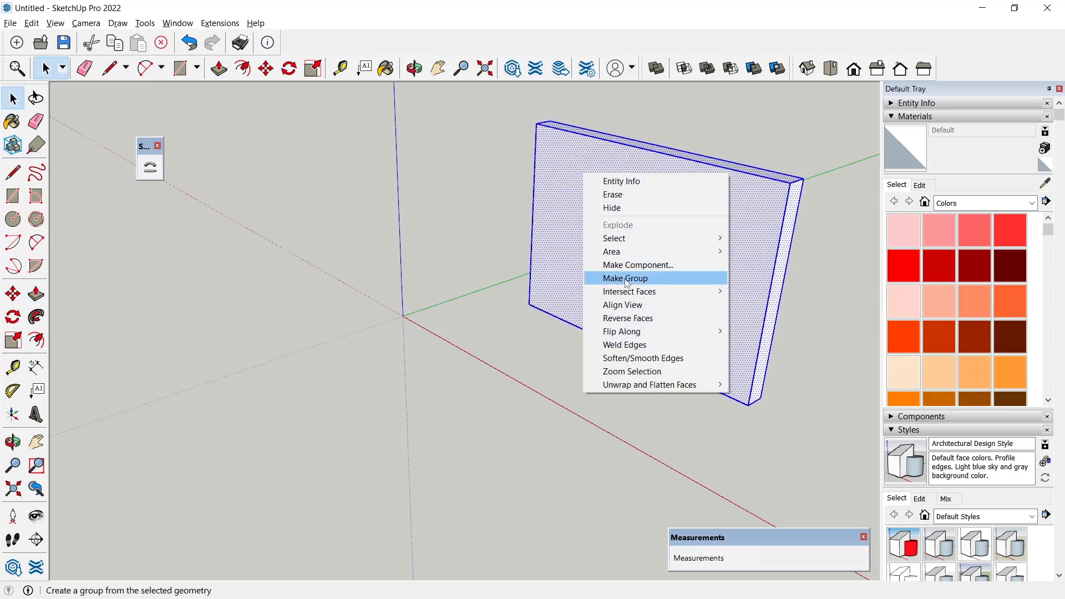
Make the slab's faces and edges into a single group
left_click(624, 277)
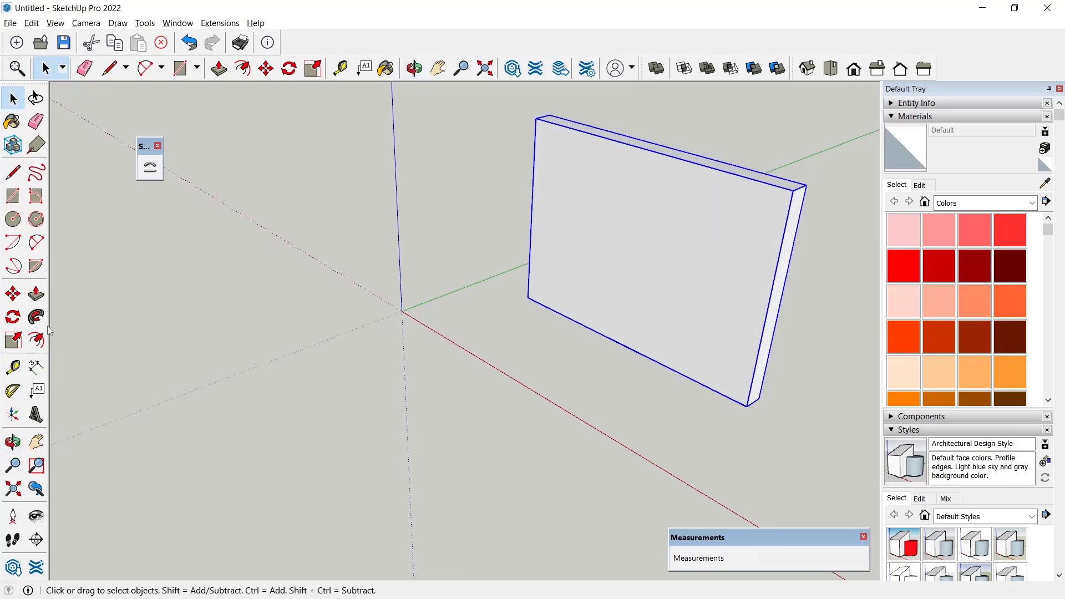
mouse_move(12, 367)
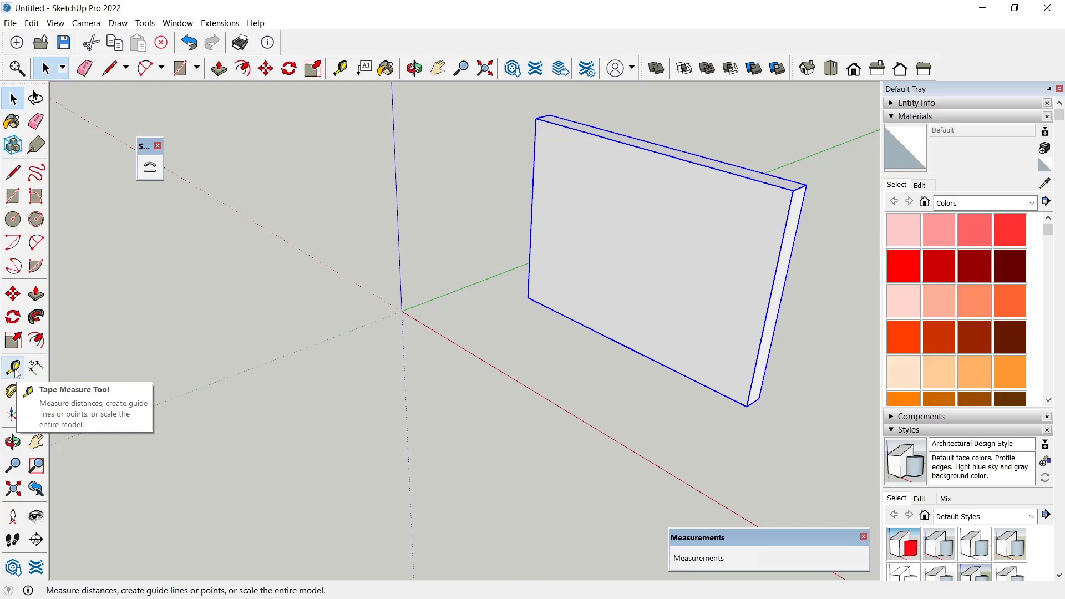
Place dashed guide lines parallel to the slab's 4451 mm base edge with the Tape Measure
left_click(14, 367)
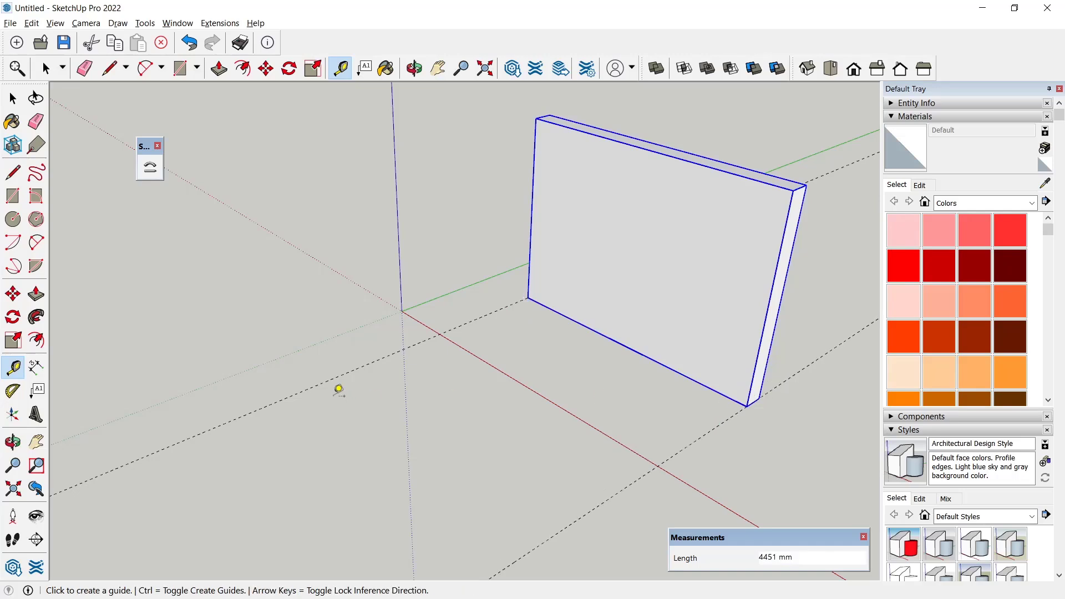
mouse_move(37, 266)
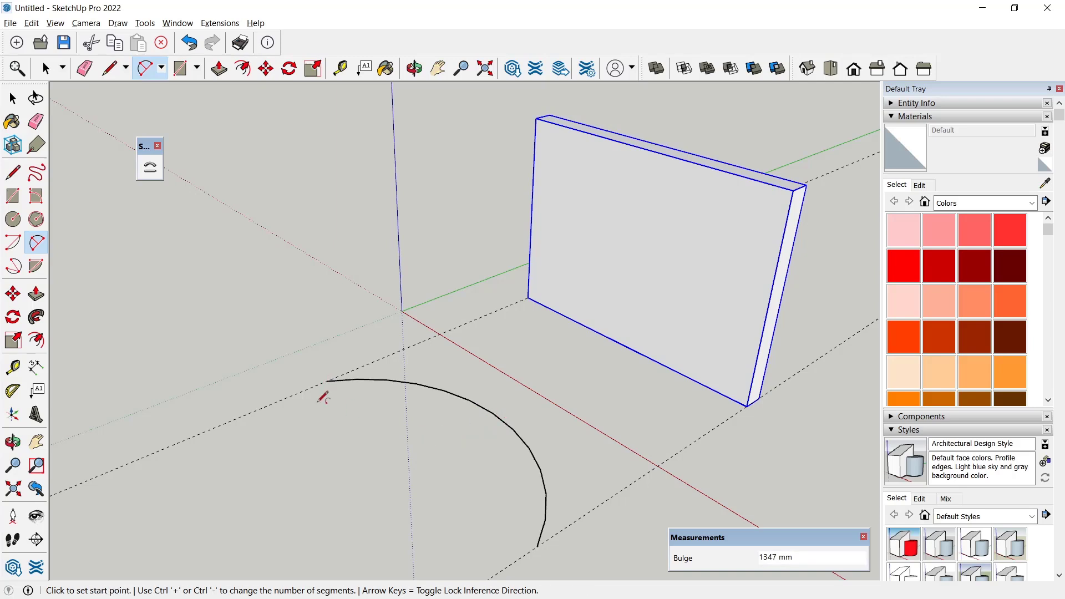
Start a straight line at the slab's top edge for Shape Bender's red-axis reference
left_click(12, 67)
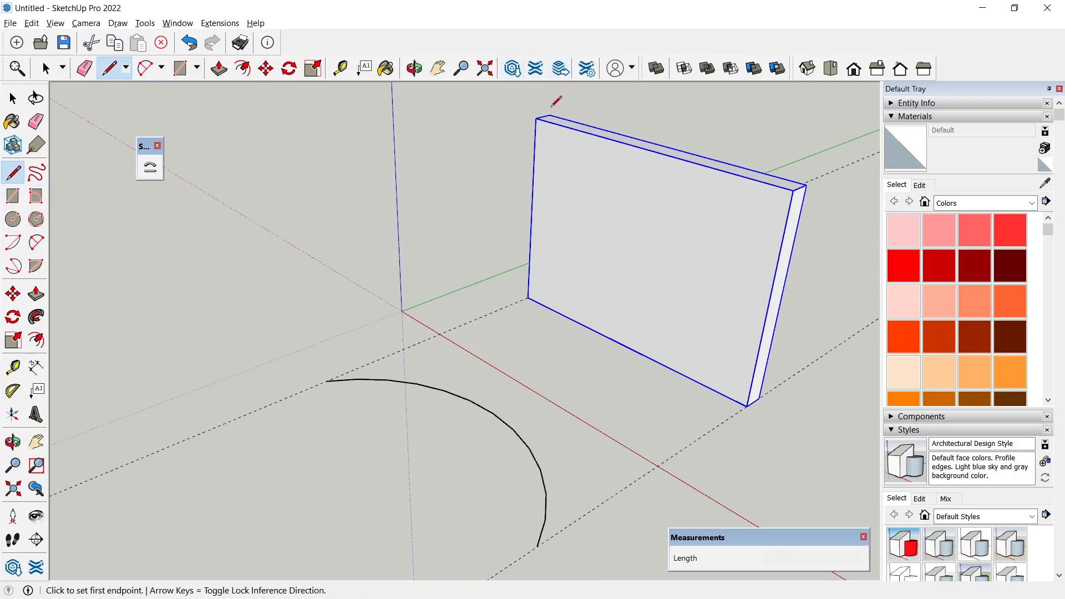
left_click(536, 118)
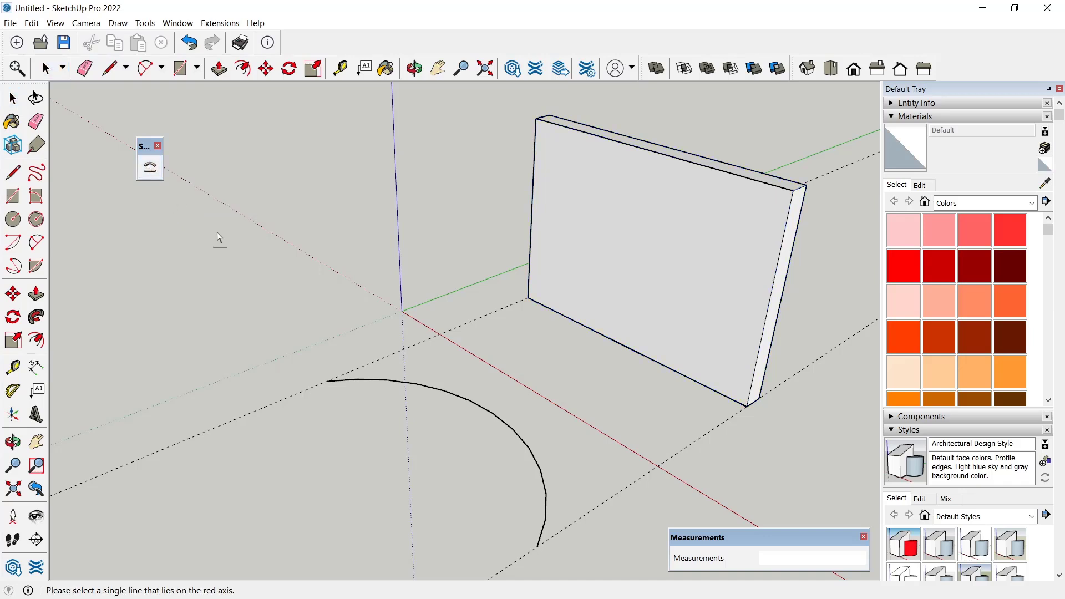
mouse_move(486, 320)
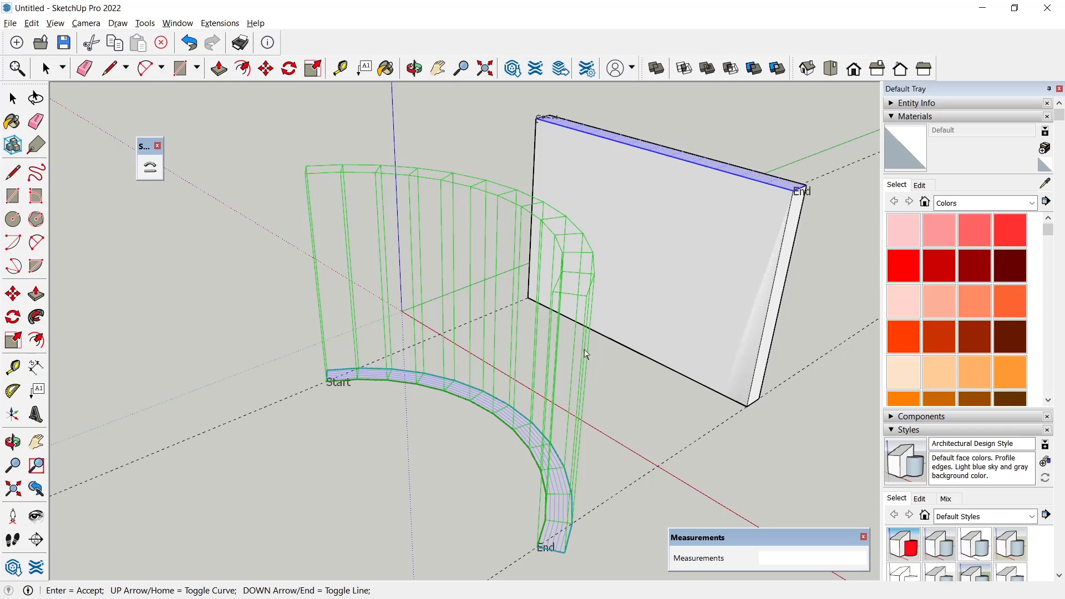
mouse_move(268, 283)
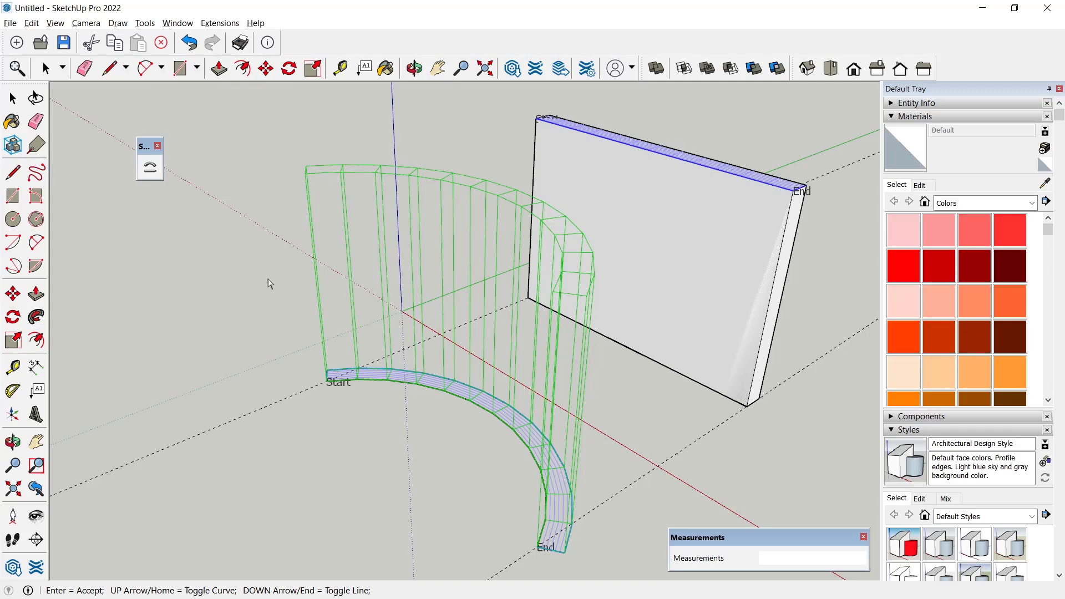